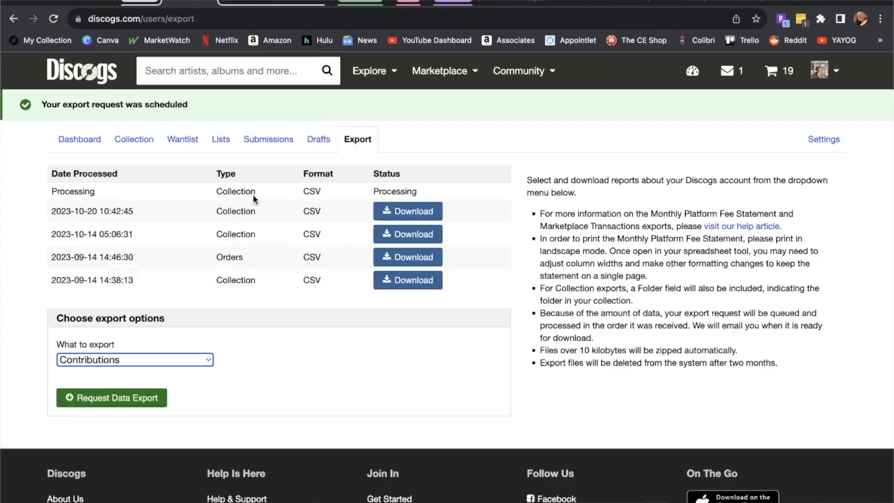
pyautogui.moveTo(261, 195)
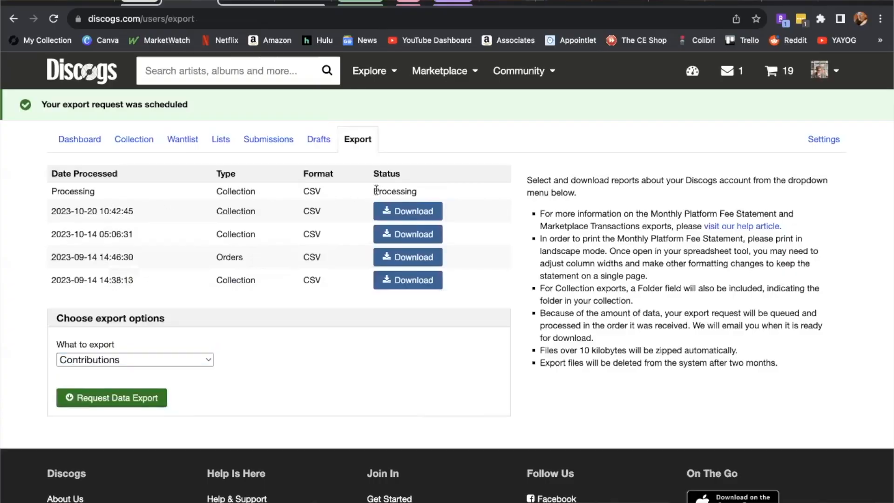
pyautogui.moveTo(26, 128)
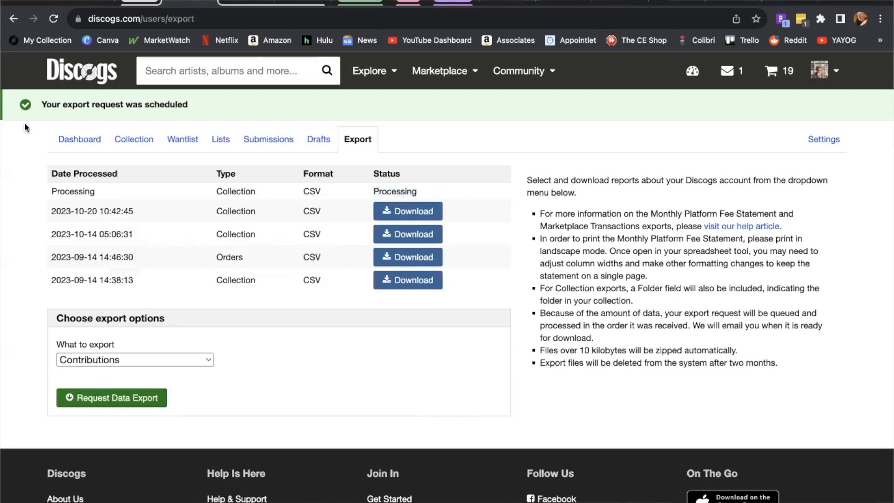
pyautogui.click(52, 18)
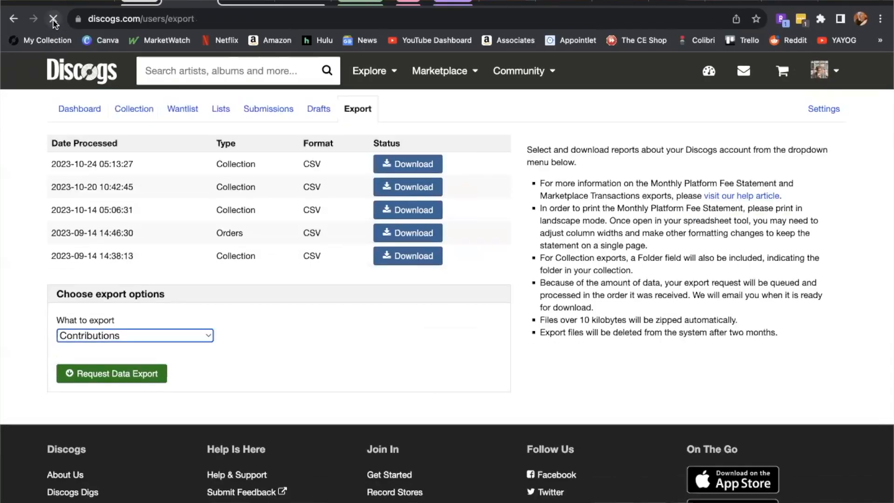
pyautogui.click(52, 19)
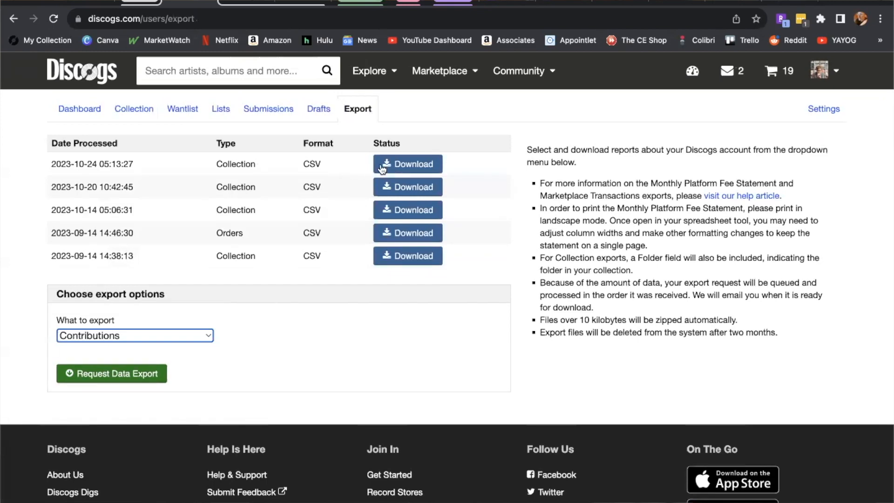
pyautogui.click(384, 164)
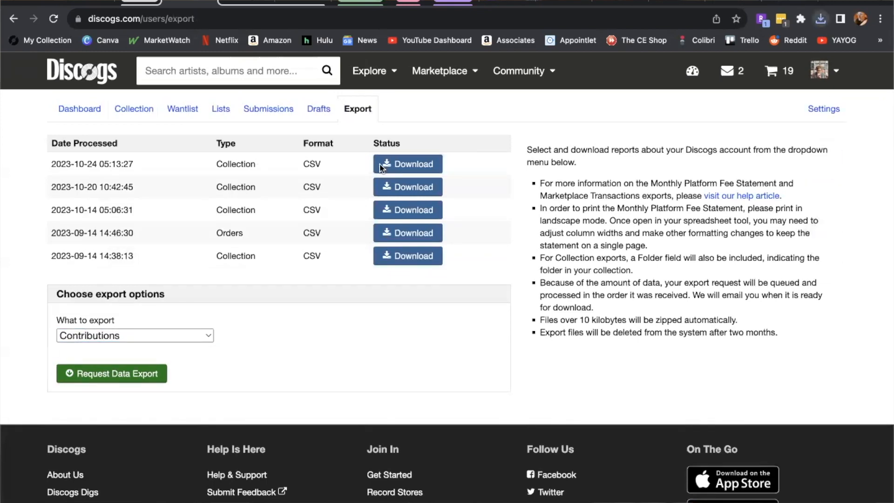
pyautogui.moveTo(728, 71)
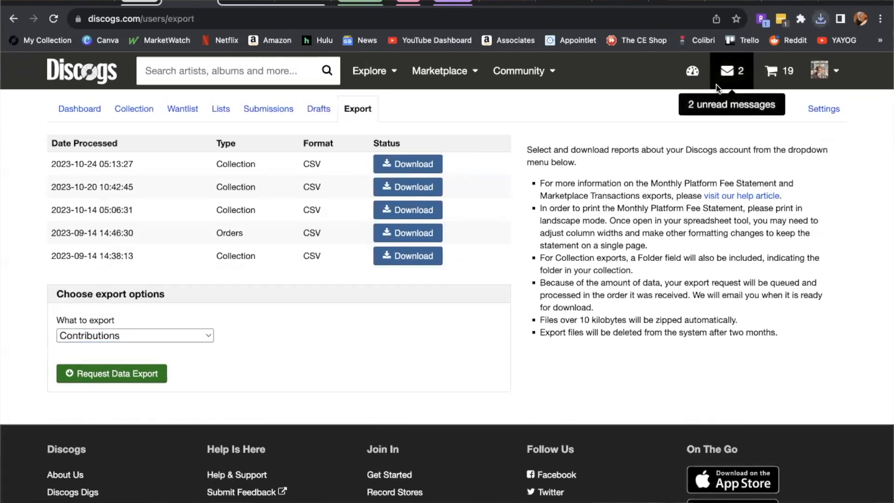